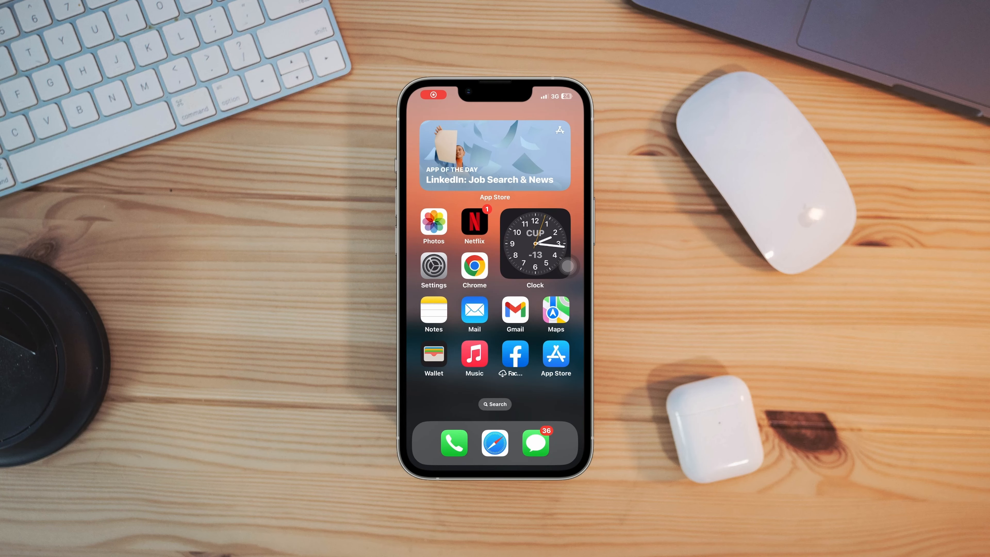
Check the Messages conversations, then reach the Apple ID account settings.
click(534, 442)
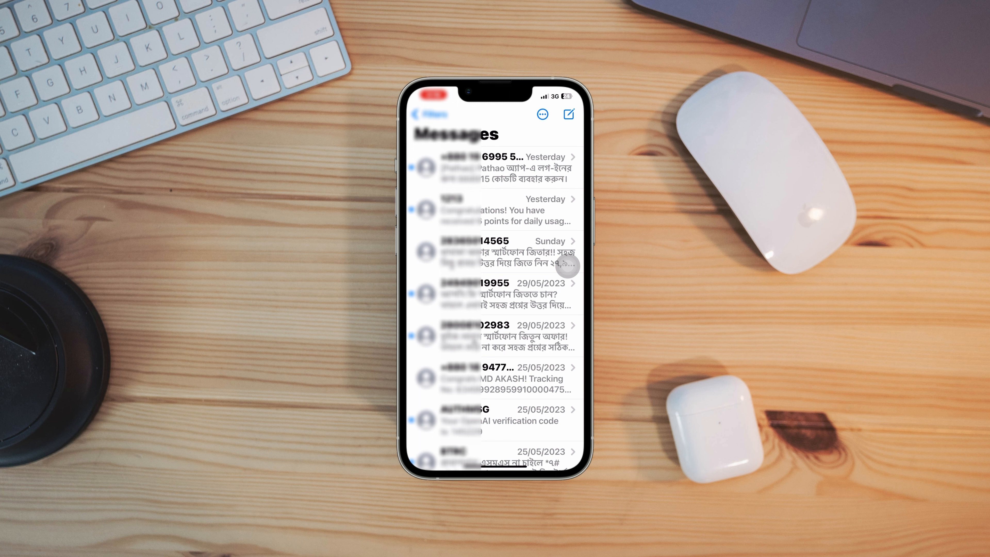
scroll(down, 3)
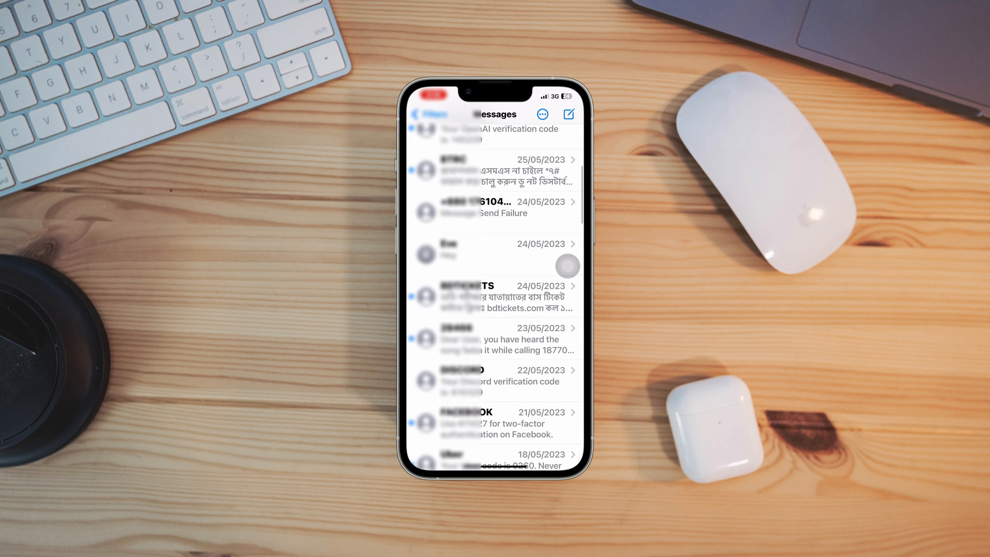
scroll(down, 3)
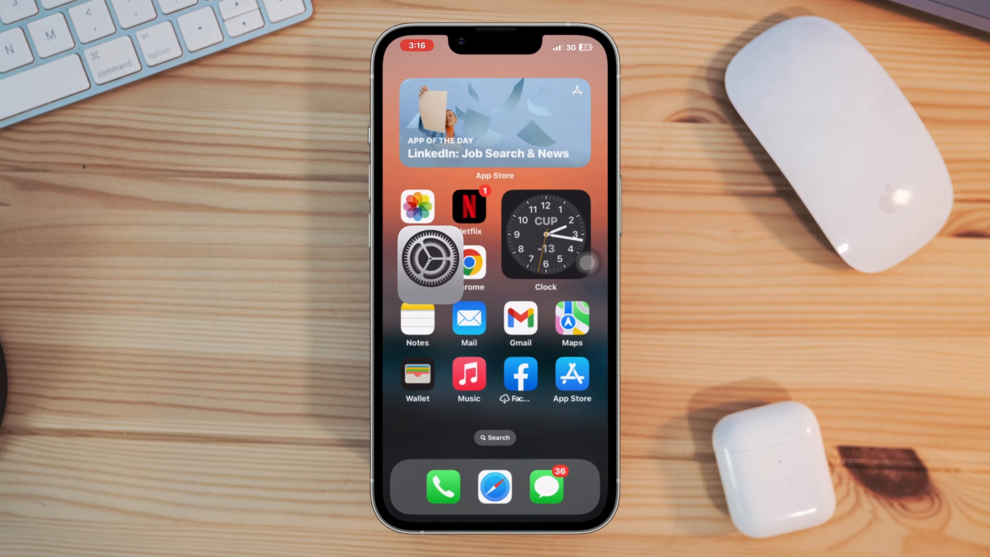
click(430, 261)
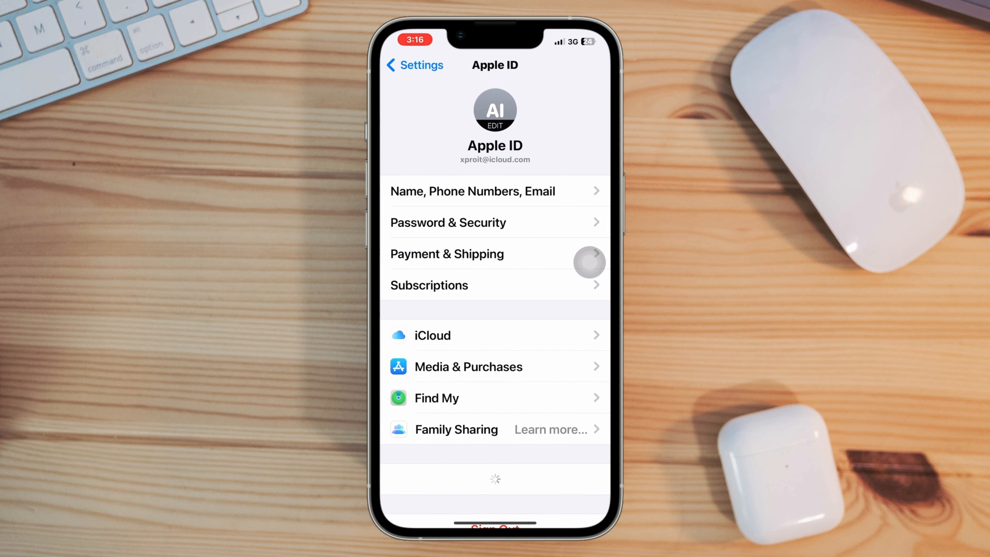
Switch on Contacts syncing in iCloud's Show All list of apps.
click(432, 335)
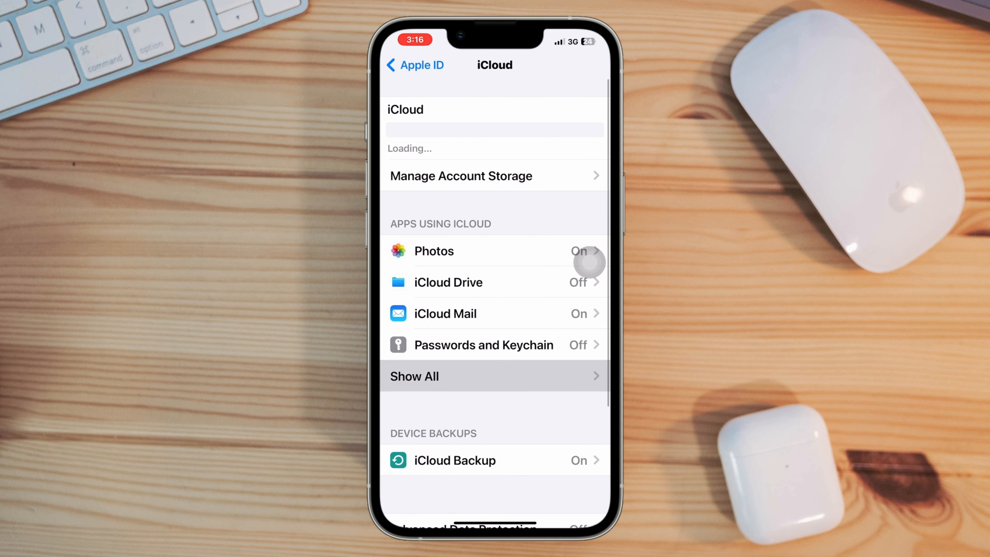
click(414, 376)
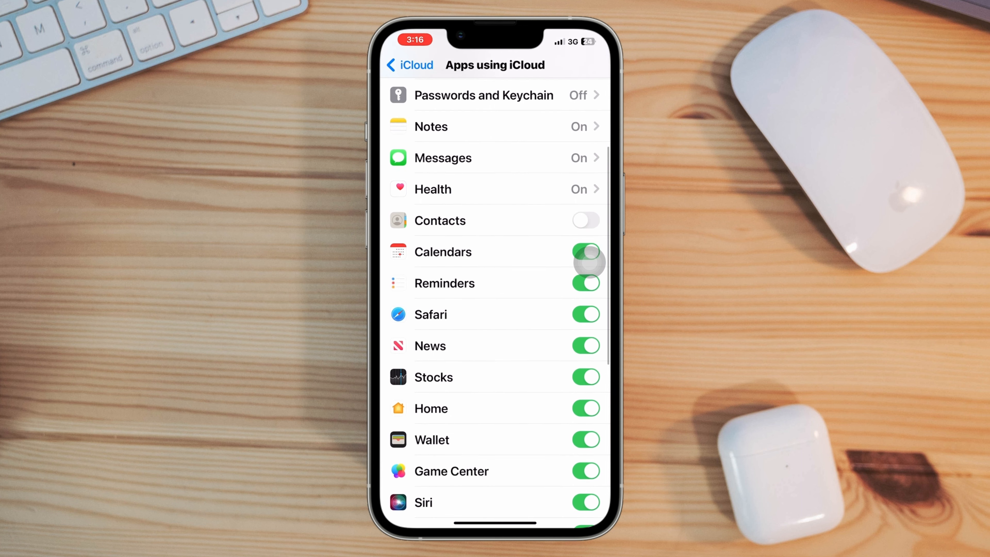
click(584, 221)
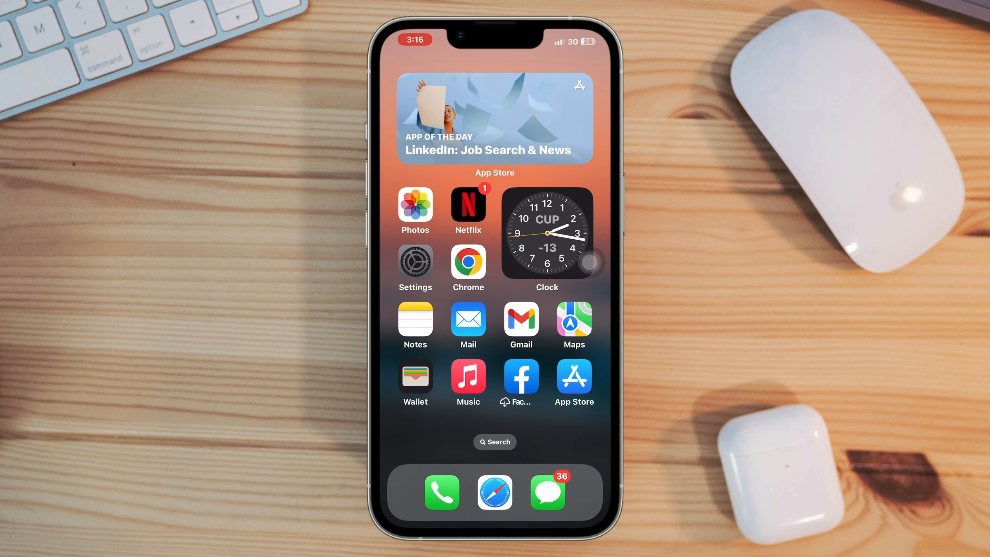
Confirm in Settings > Contacts > Accounts that the Gmail account syncs contacts.
click(414, 258)
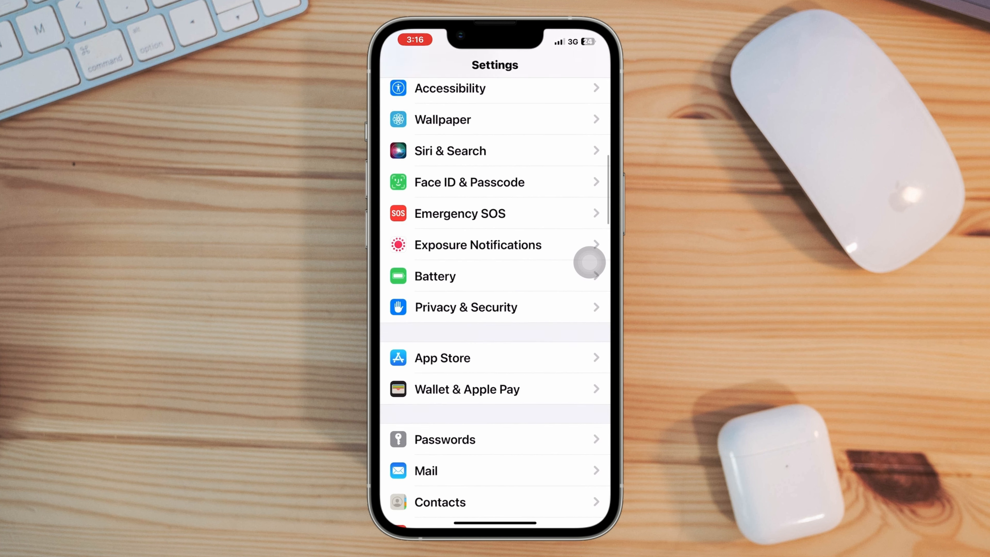
click(440, 502)
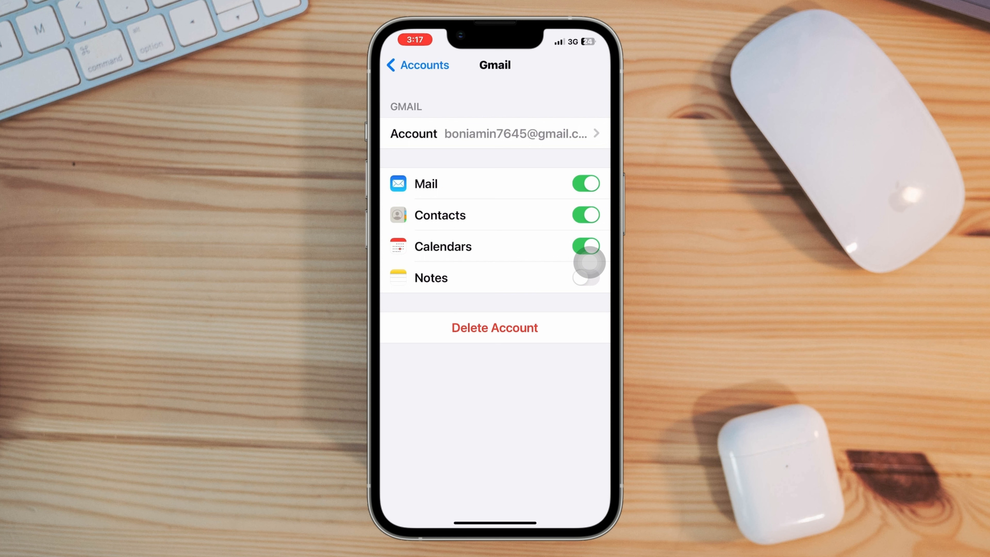
click(417, 65)
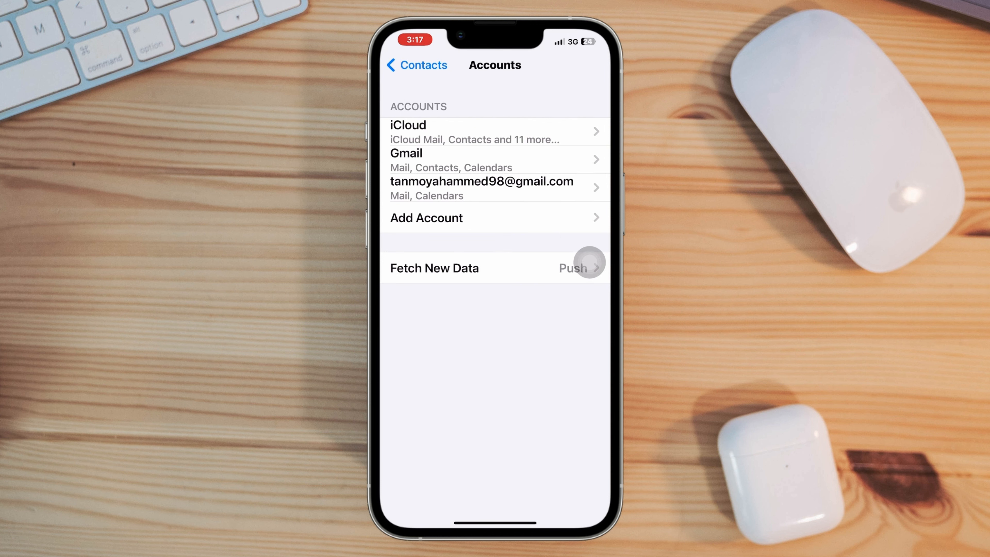
click(415, 65)
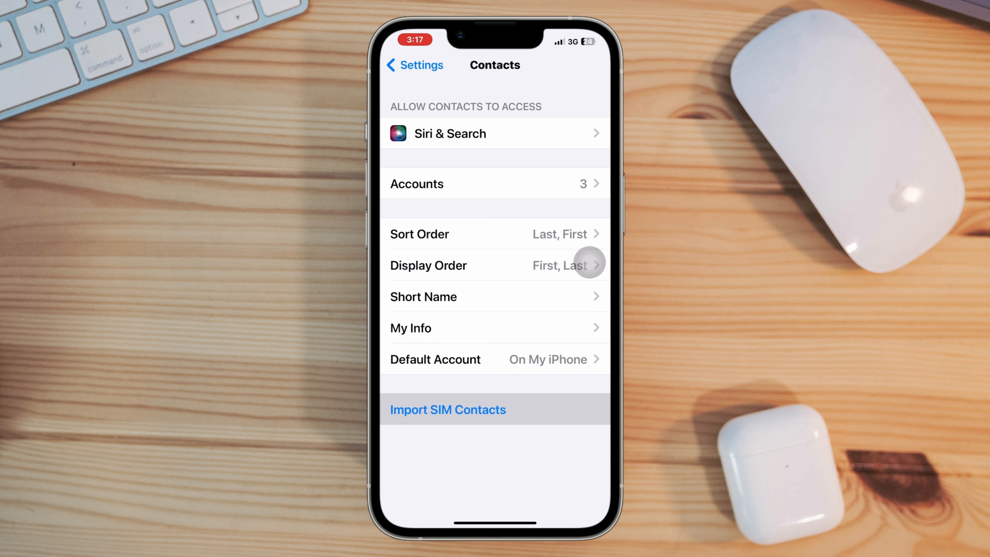
Import the SIM card's contacts into the chosen account.
click(447, 409)
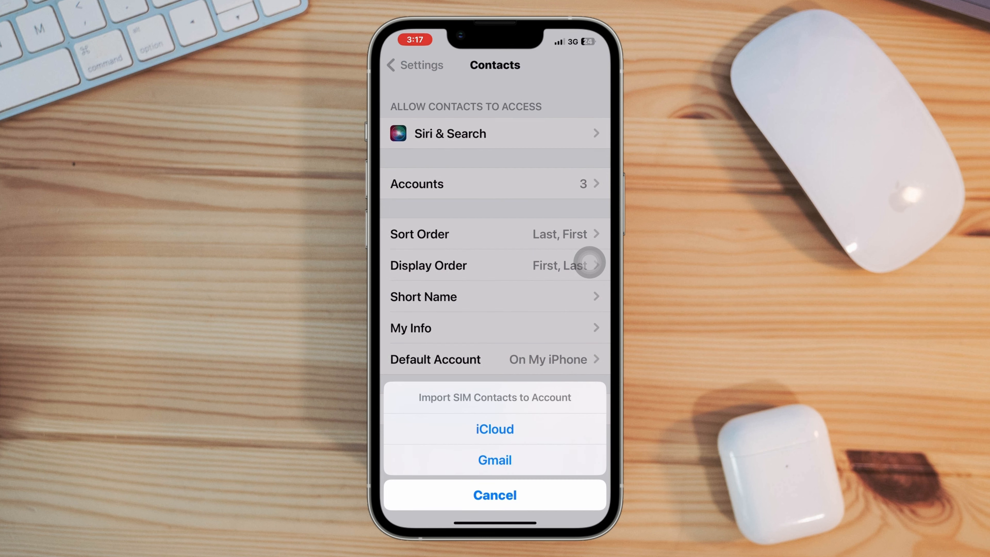
click(495, 429)
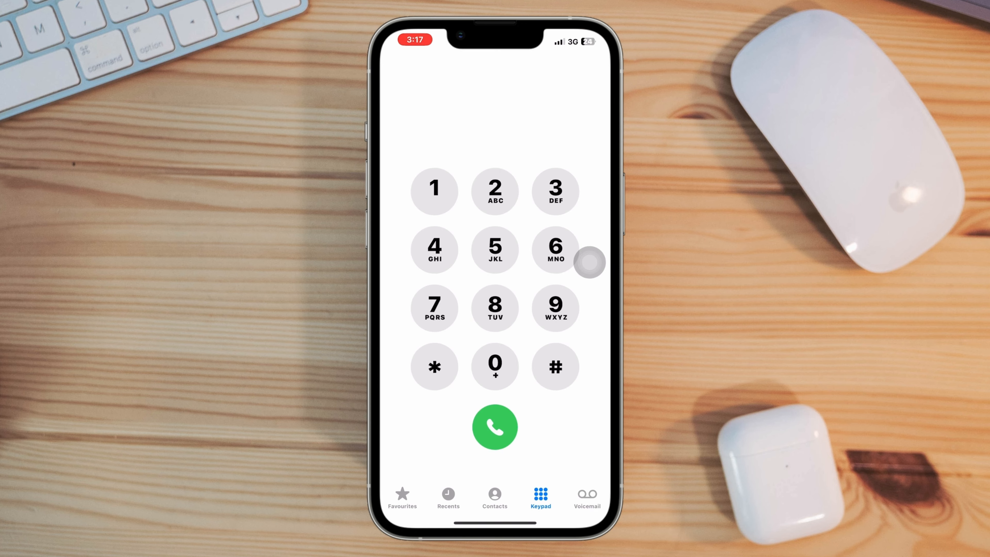
Leave the Phone keypad and return to the home screen.
click(495, 495)
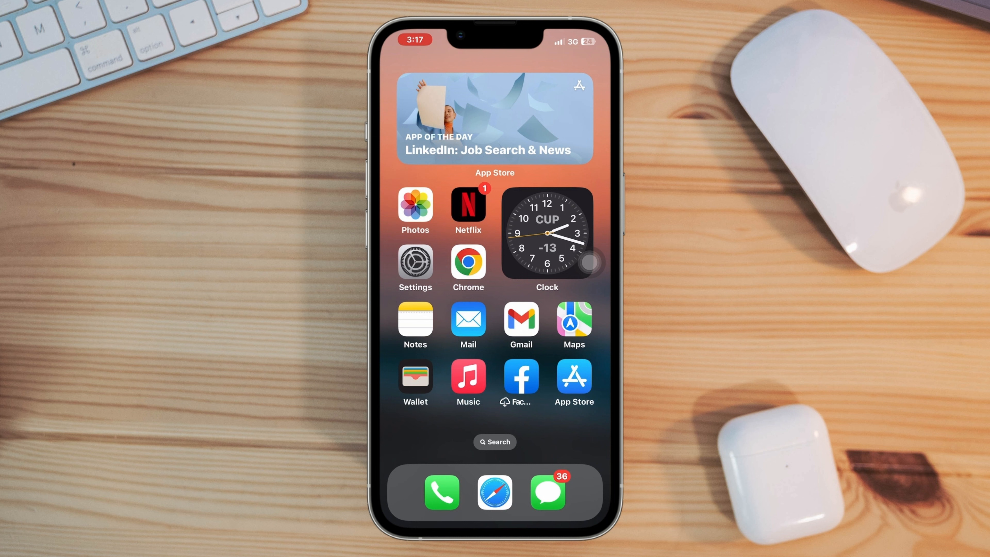
Choose Reset All Settings under General > Transfer or Reset iPhone, reaching the passcode prompt.
click(415, 259)
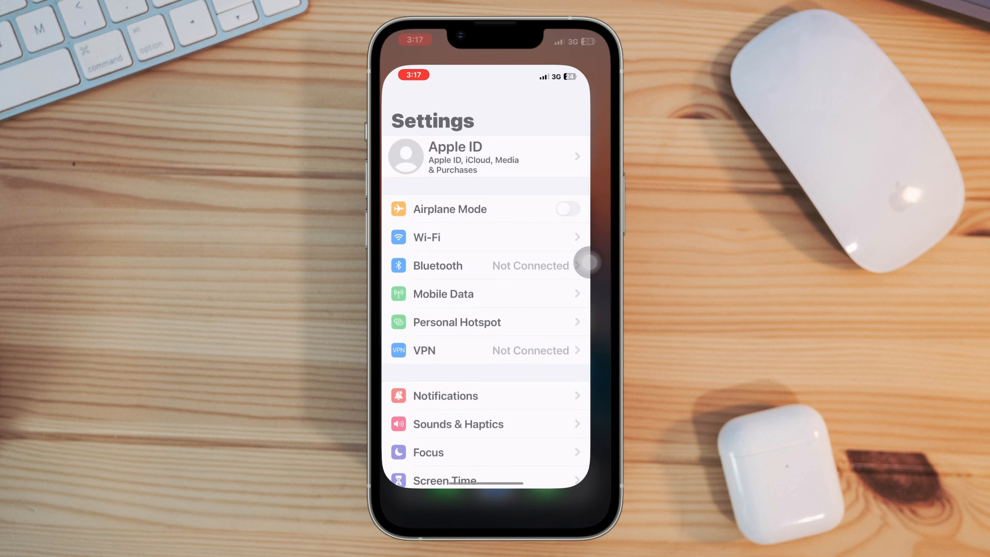
scroll(down, 3)
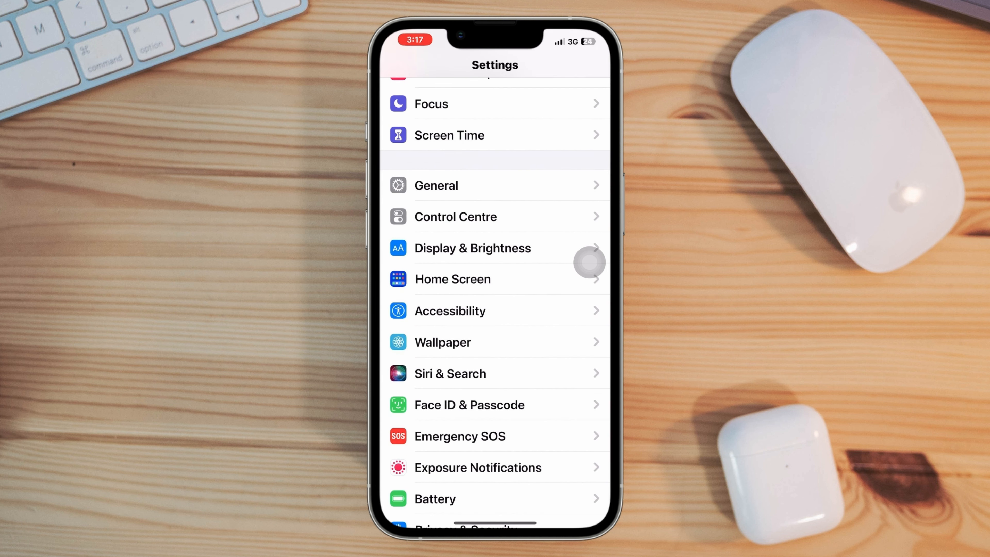
click(436, 185)
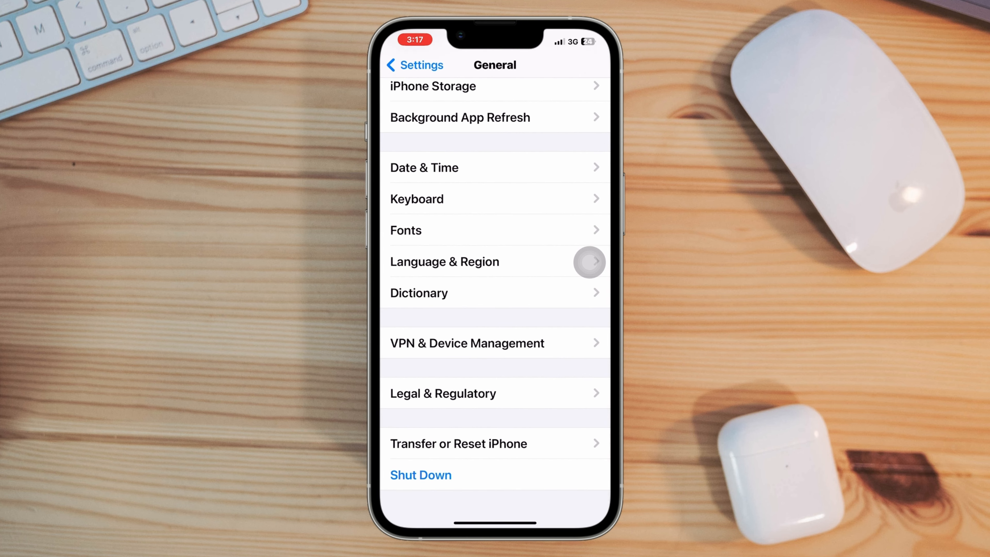
click(459, 444)
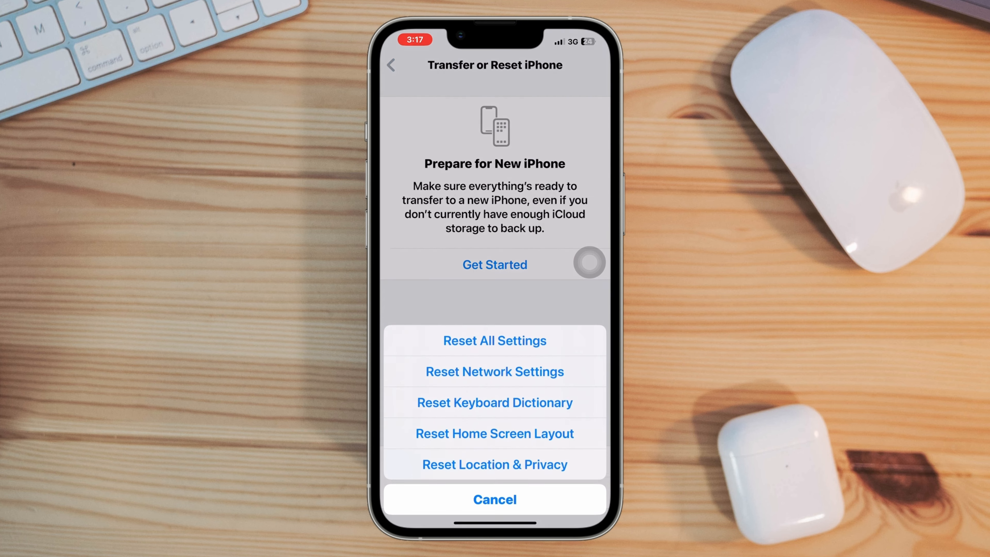
click(494, 340)
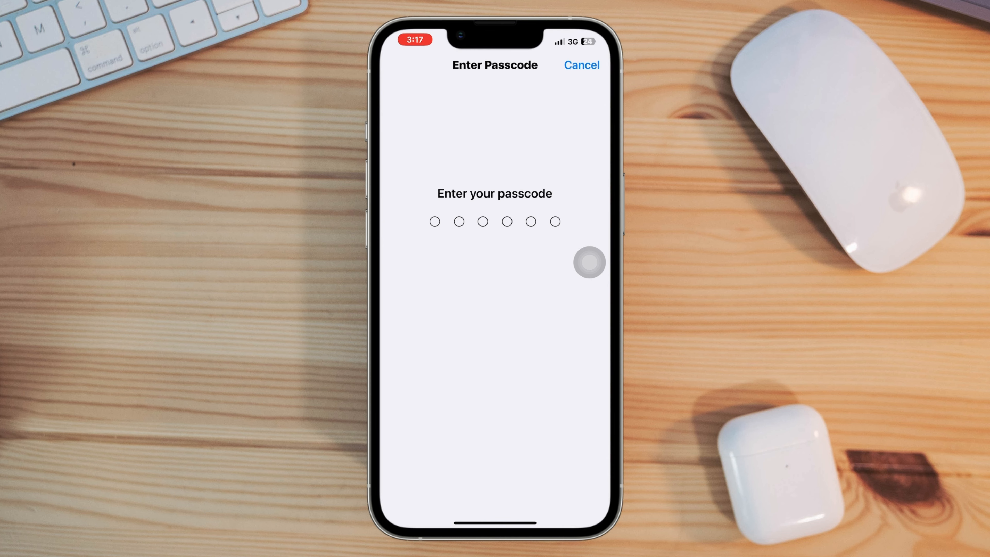